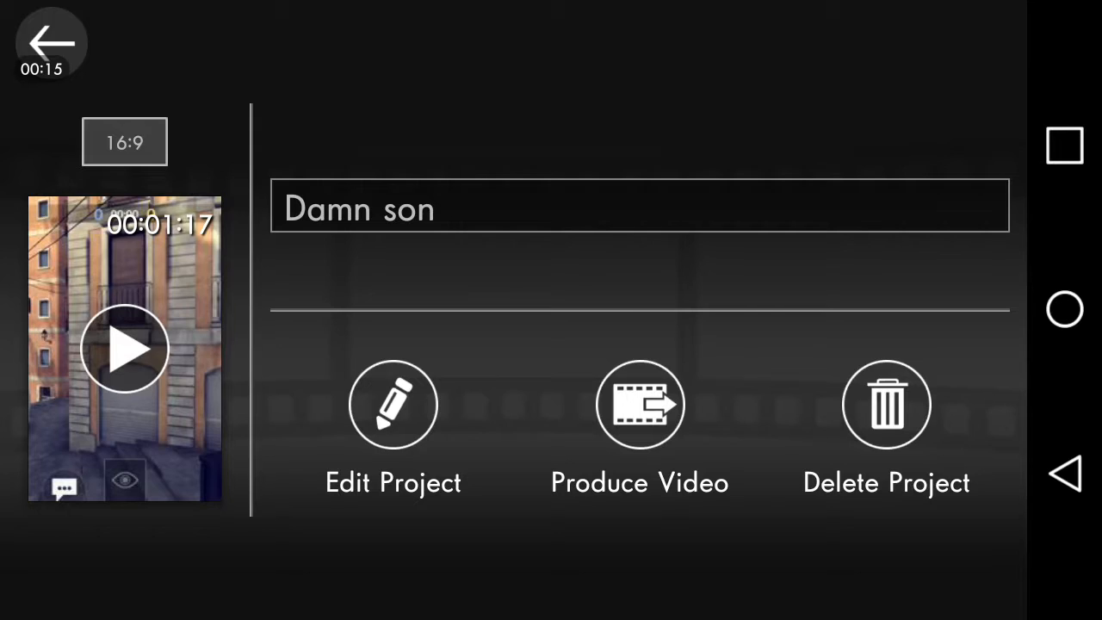
Enter the Damn son project editor, clear the timeline selection and start playback from the beginning.
left_click(392, 405)
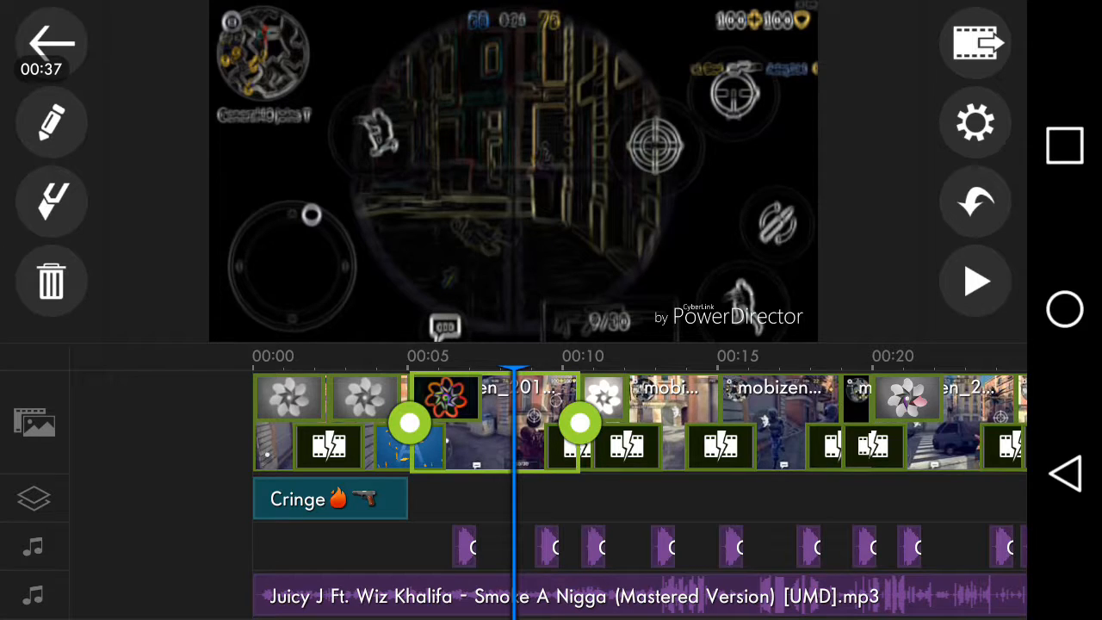
left_click(51, 201)
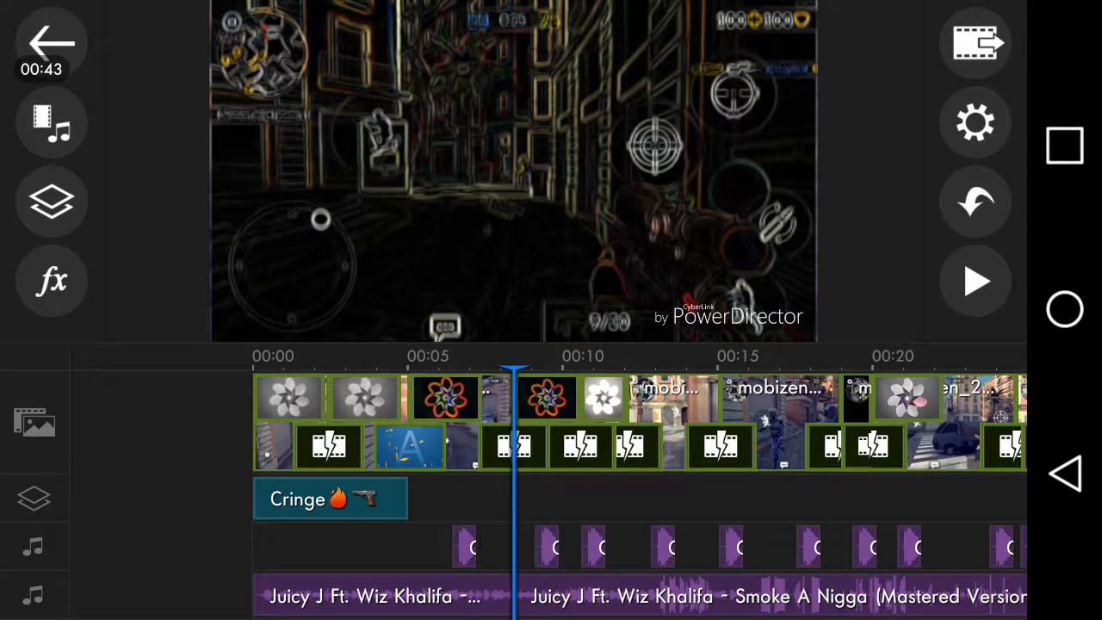
left_click(975, 281)
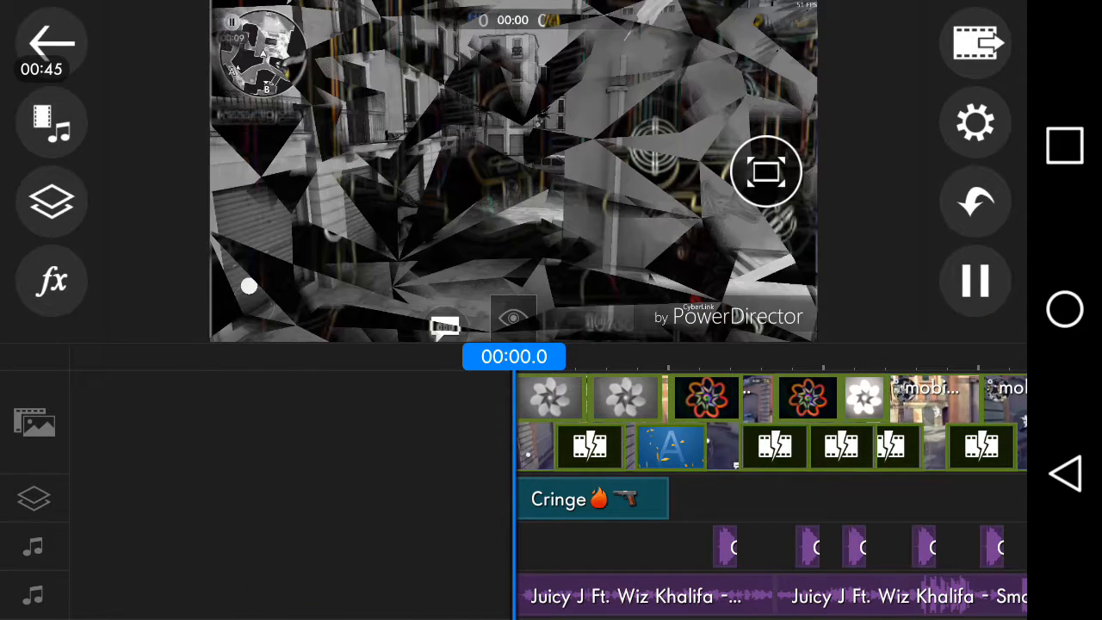